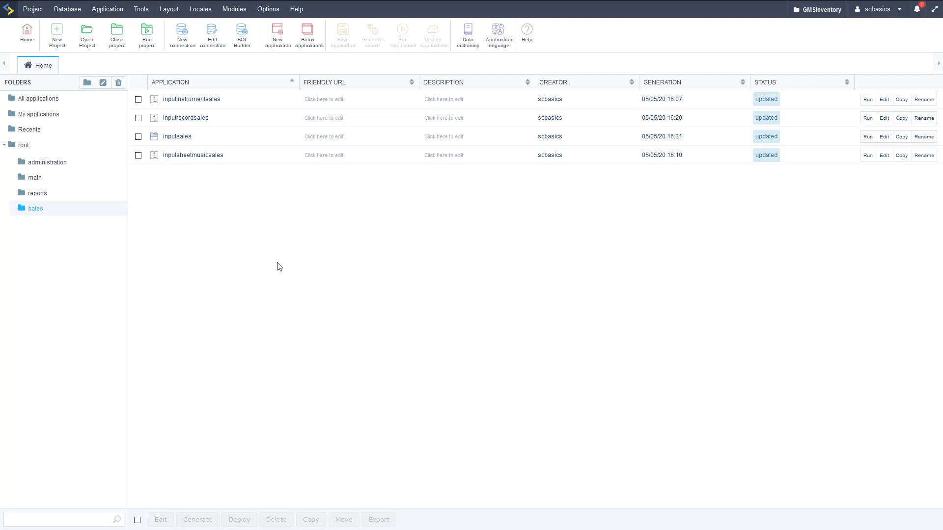
mouse_move(421, 272)
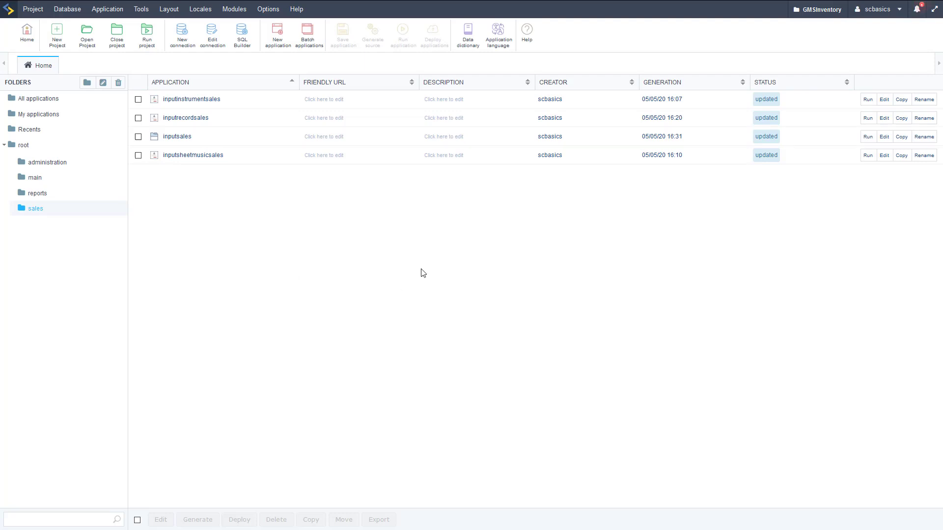
mouse_move(444, 315)
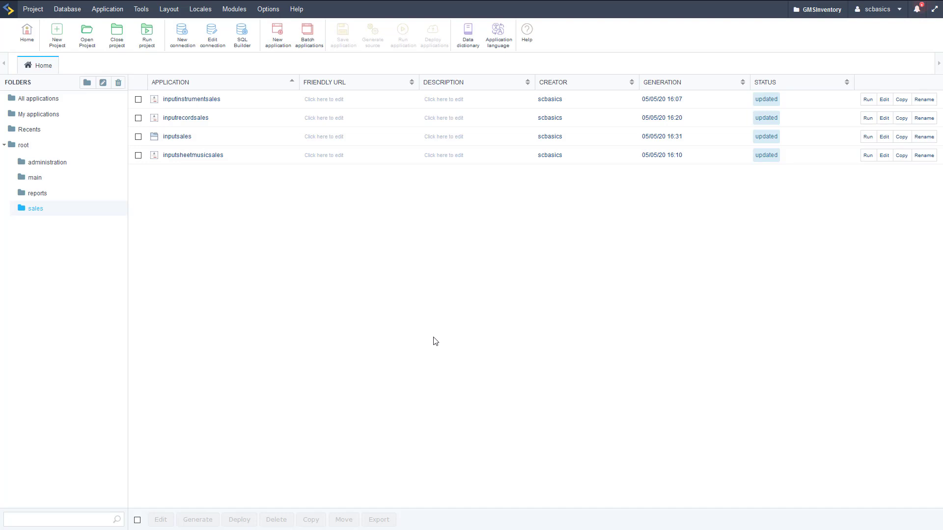
mouse_move(462, 332)
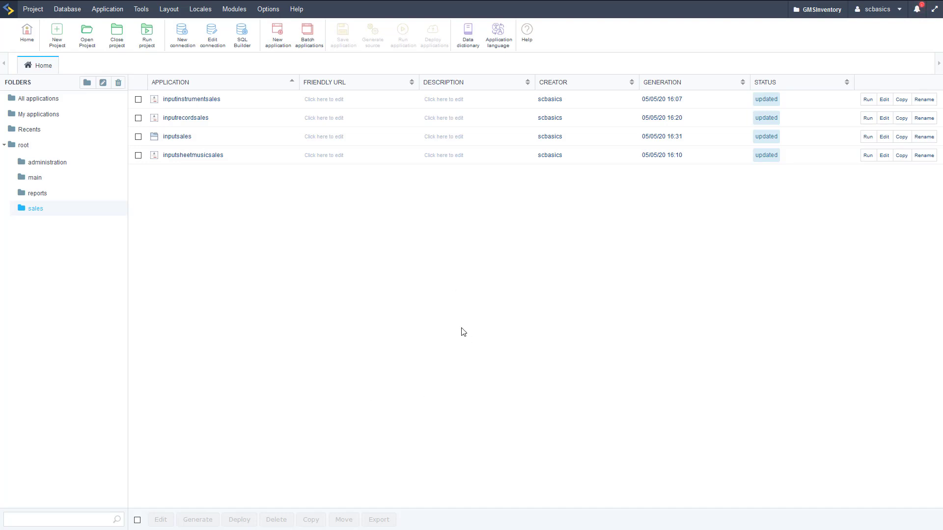
Start a new Blank application and name it saleintro on the Inventory connection.
left_click(277, 34)
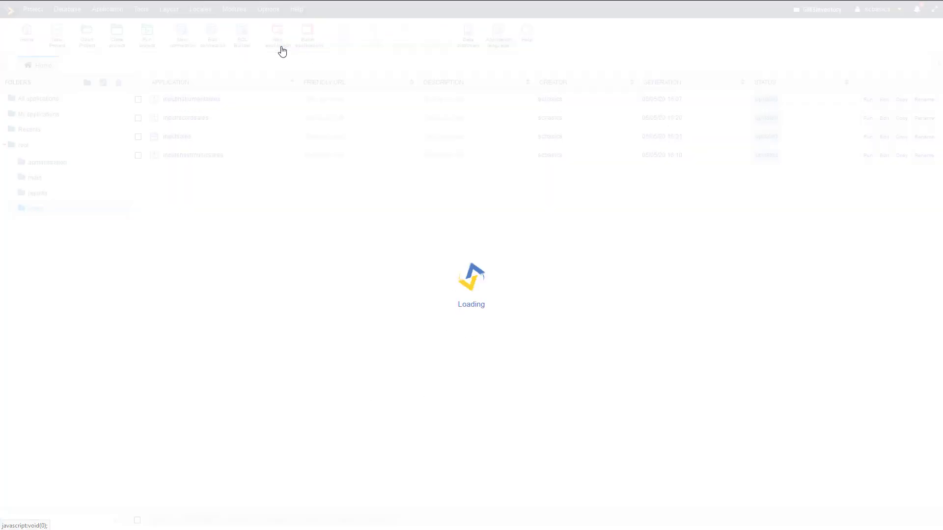
left_click(277, 34)
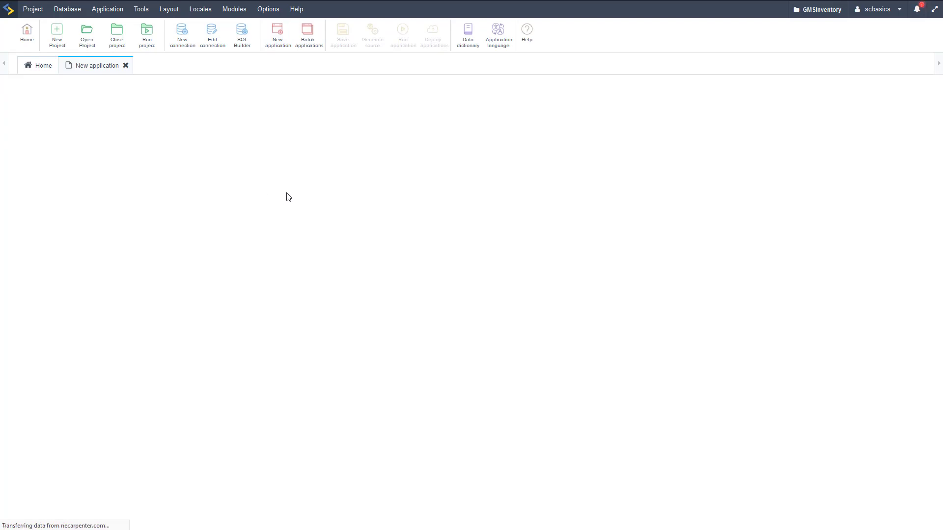
mouse_move(297, 174)
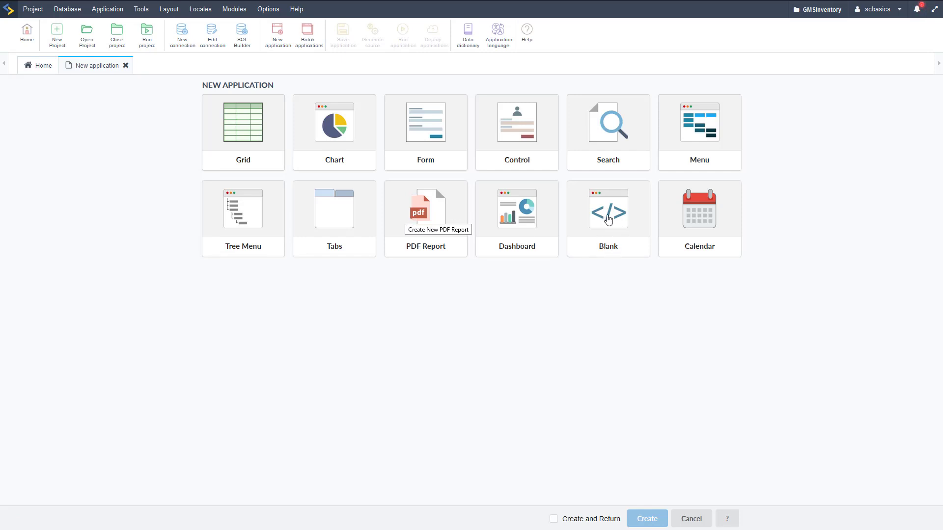
left_click(607, 210)
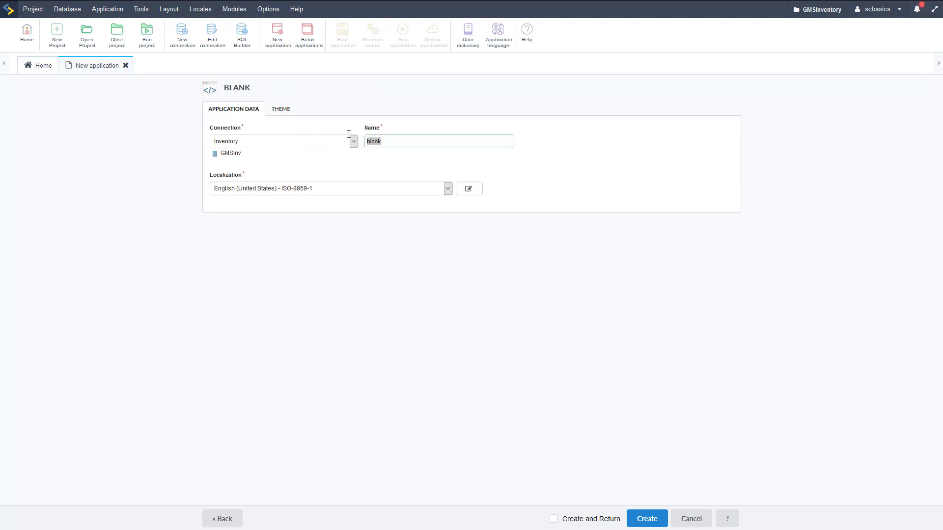
type("saleintro")
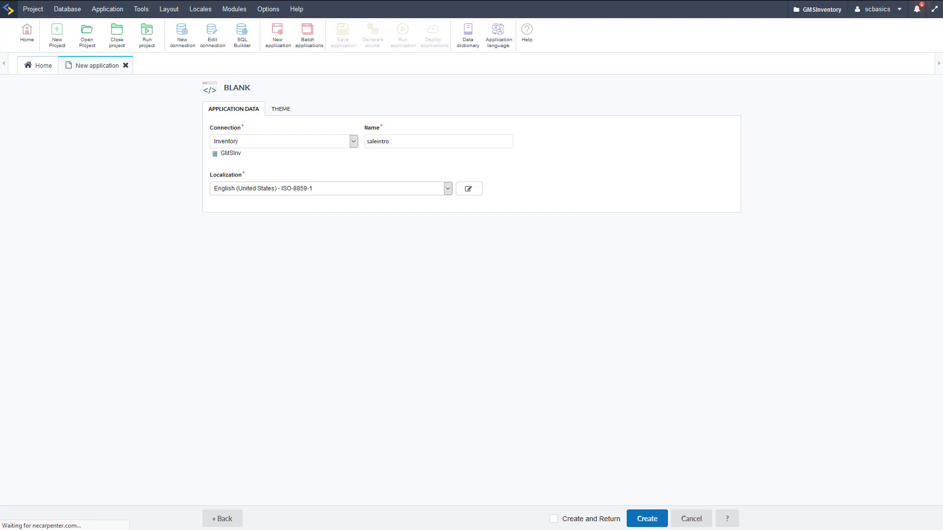
mouse_move(440, 363)
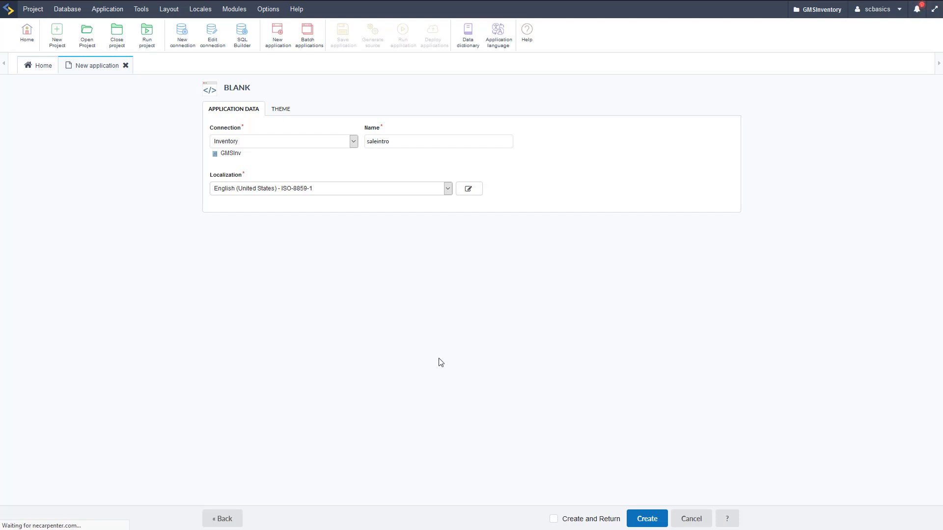
Create saleintro, expand its SQL, Layout and Application groups, and land on the onExecute event.
left_click(646, 519)
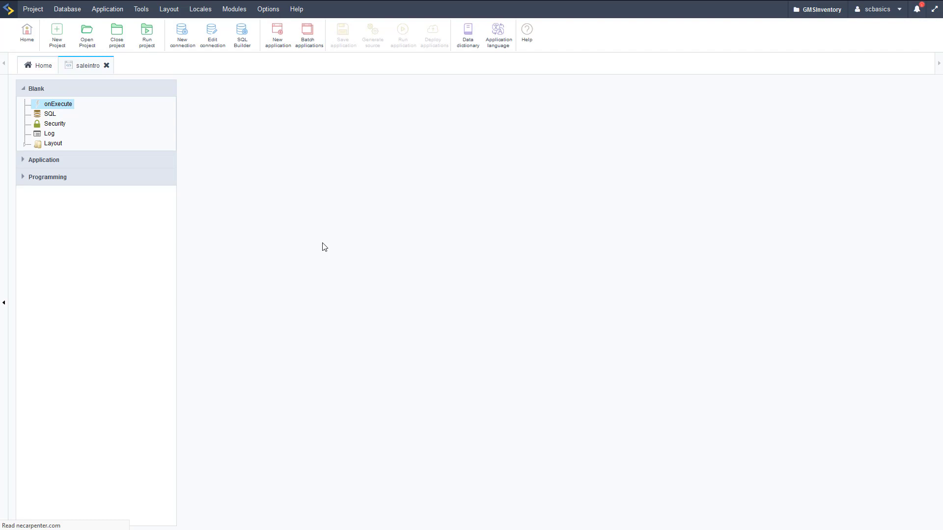
left_click(58, 103)
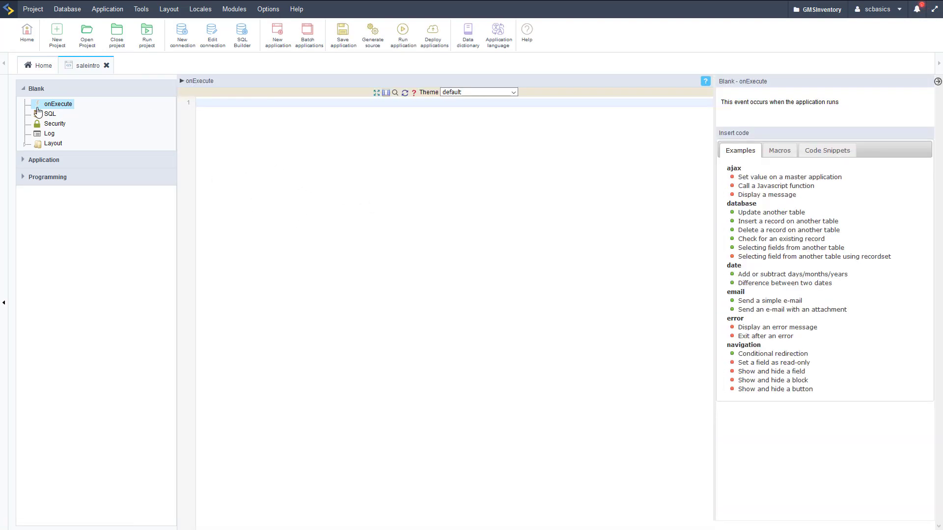
left_click(51, 114)
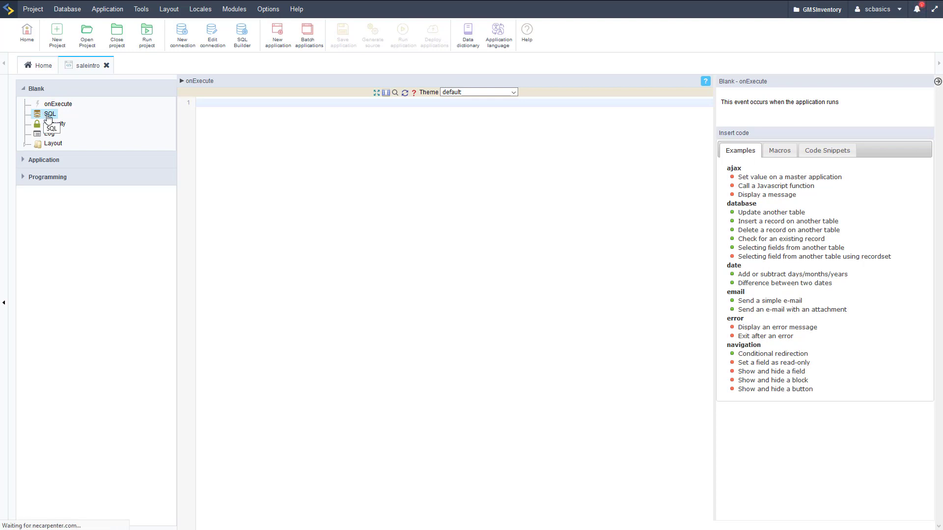
left_click(50, 114)
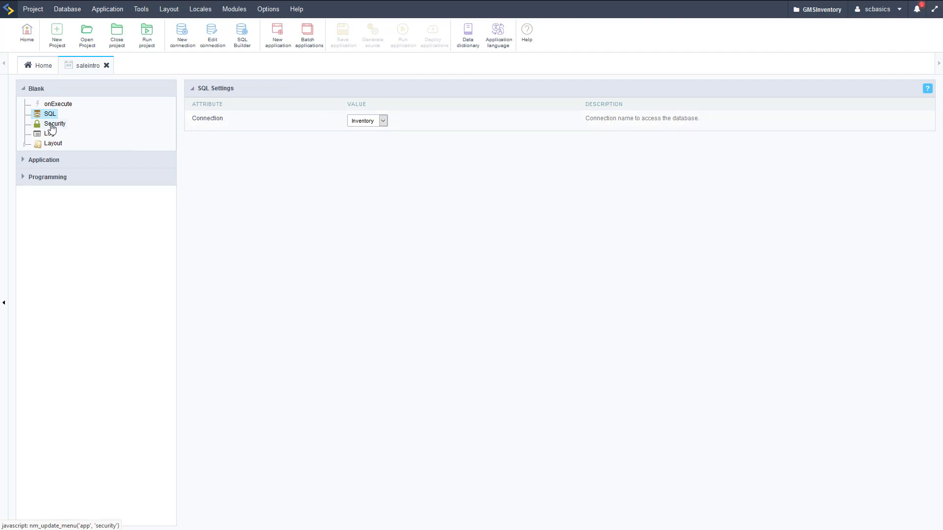
left_click(53, 144)
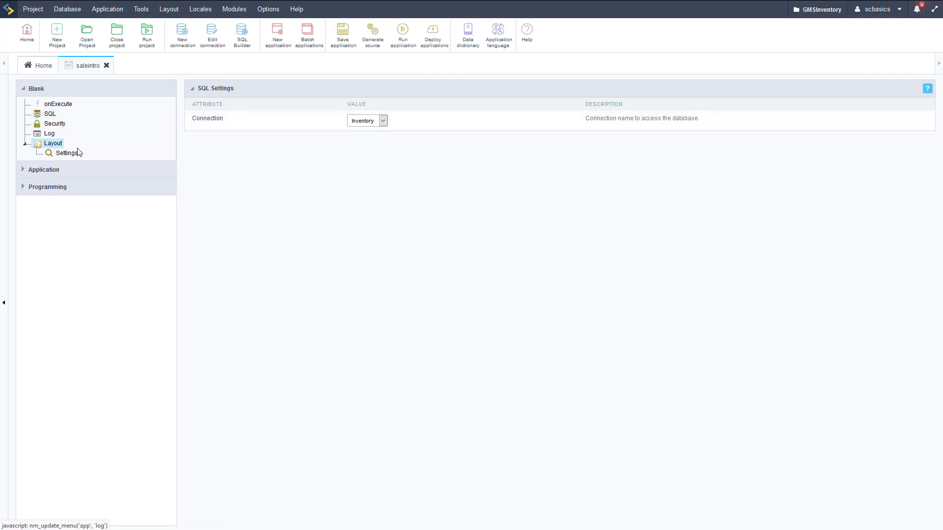
left_click(43, 169)
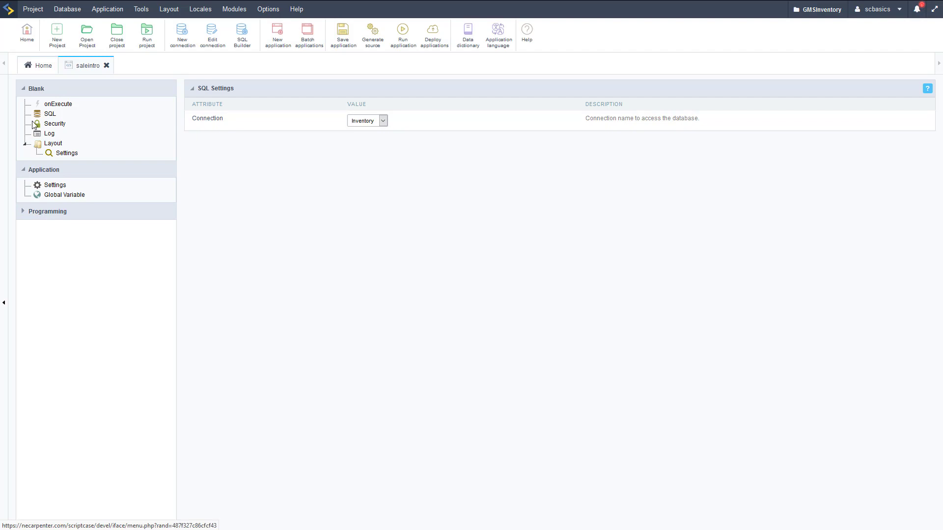
left_click(58, 103)
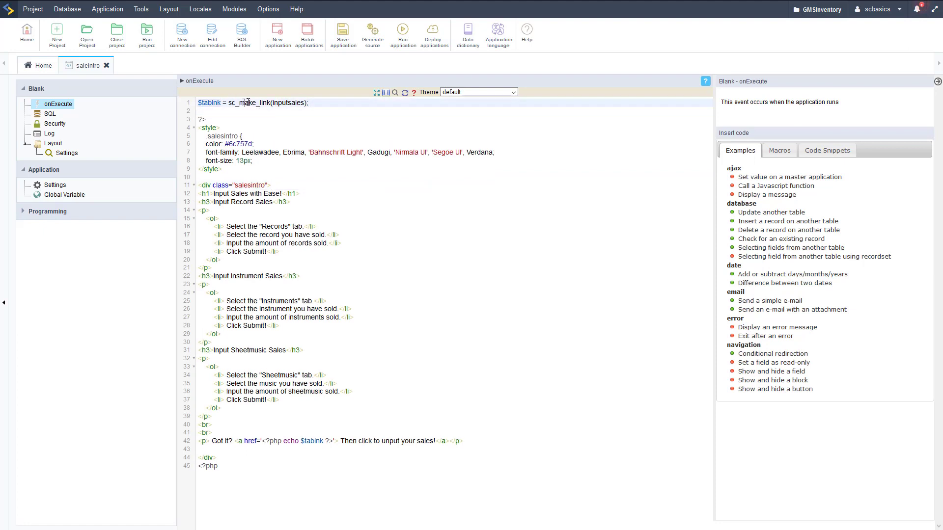
Write onExecute code: sc_make_link to inputsales, an ordered-list of instructions, and a $tablink link, then run it.
double_click(288, 103)
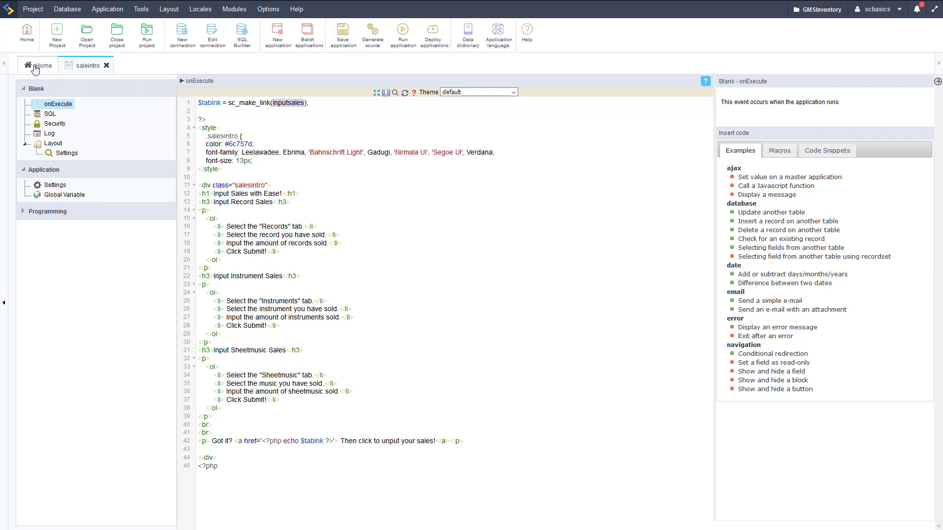
left_click(36, 65)
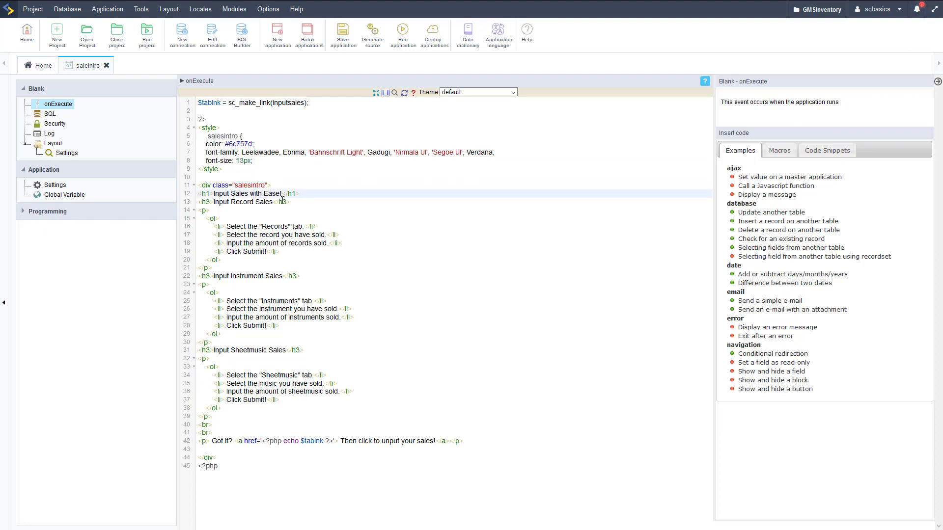
left_click(244, 202)
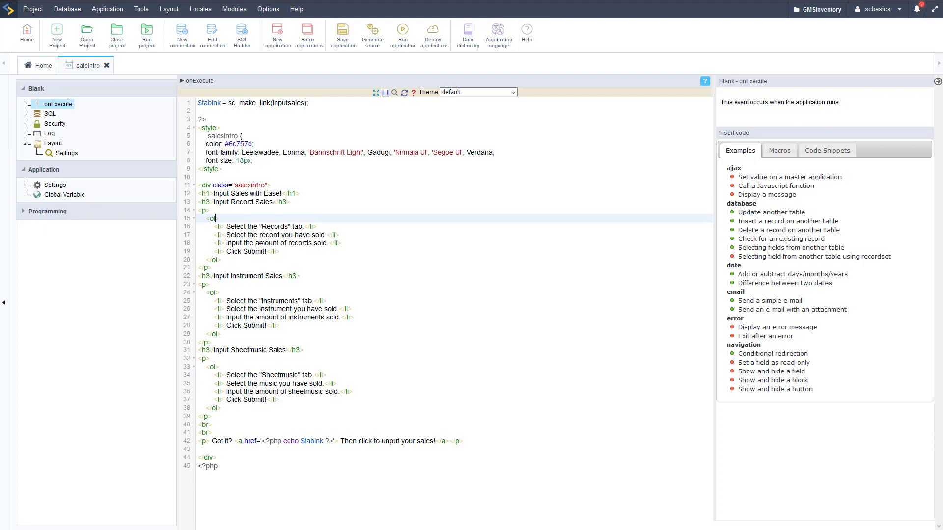
double_click(245, 276)
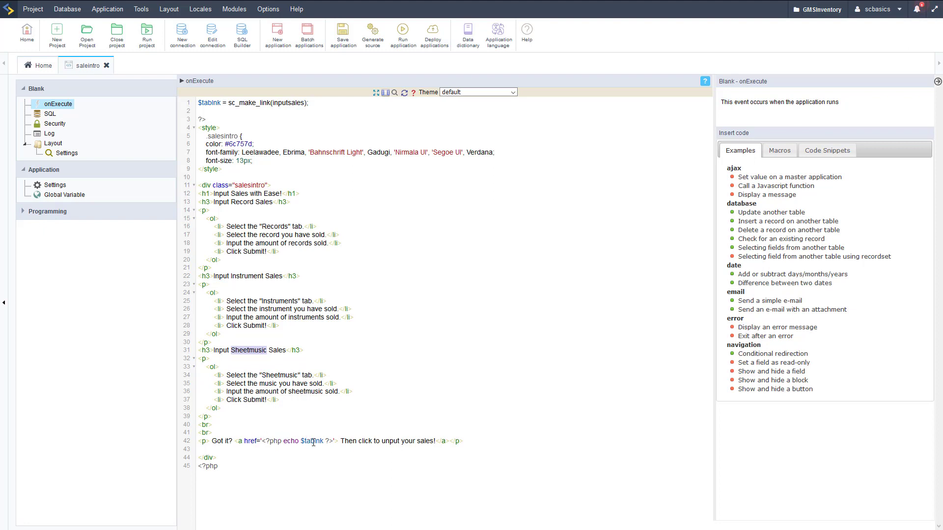
double_click(308, 441)
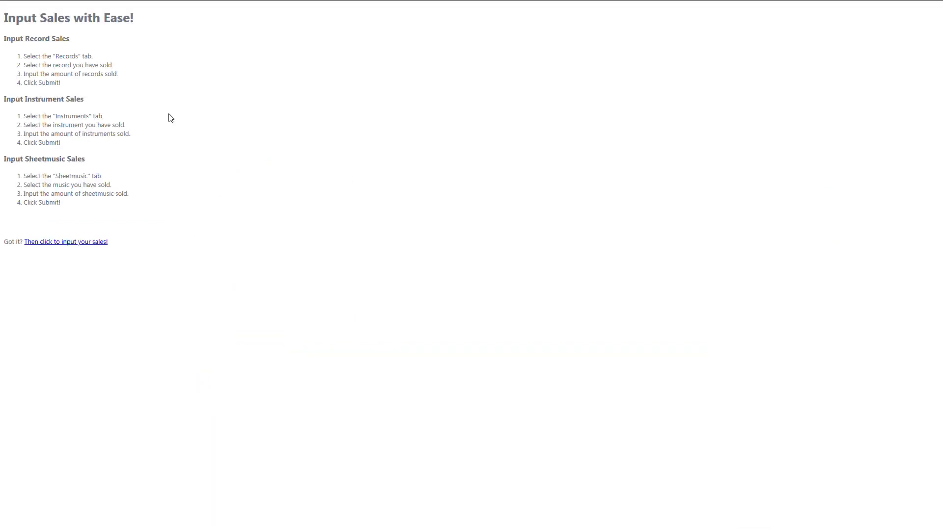
Follow the 'Then click to input your sales!' link and view the Instruments and Sheetmusic forms.
left_click(66, 241)
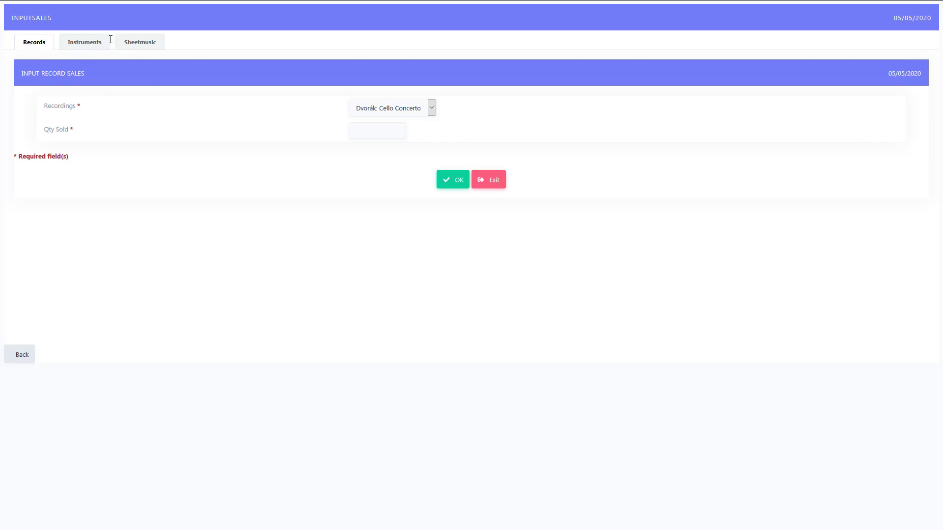
left_click(84, 41)
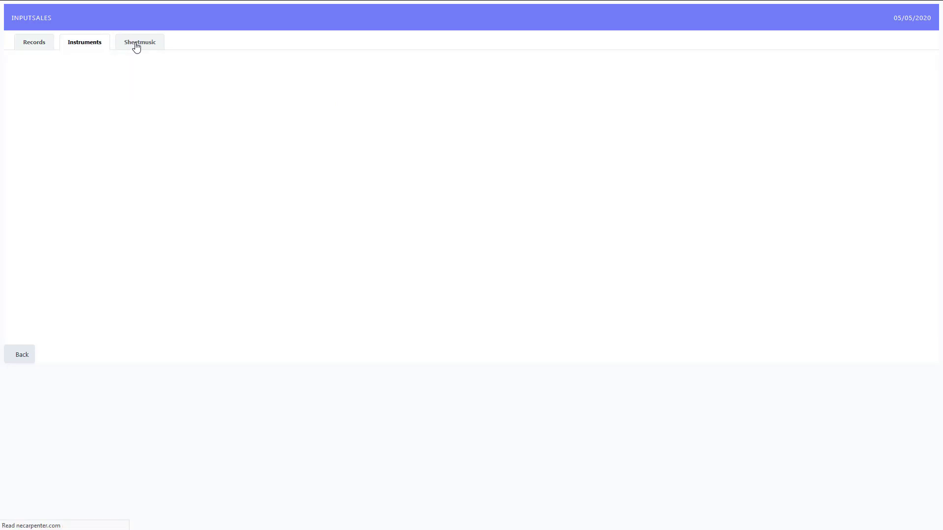
left_click(34, 42)
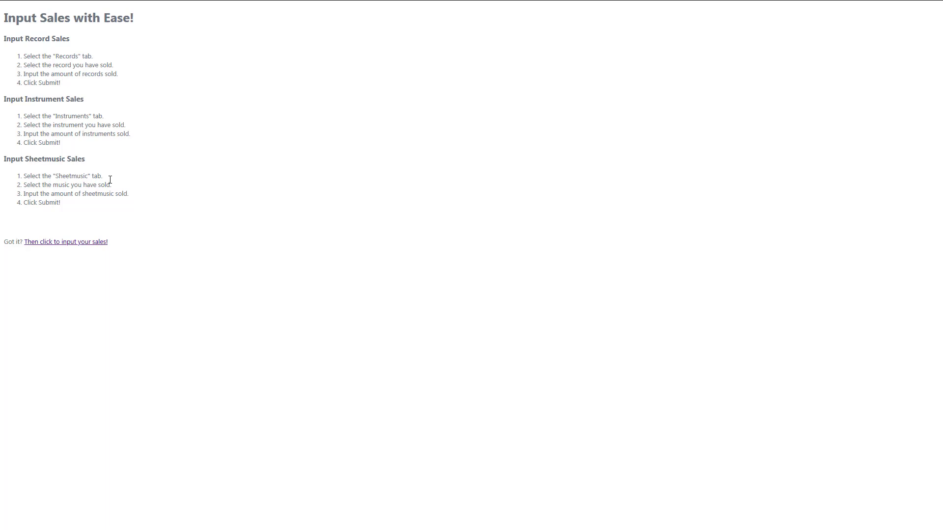
mouse_move(127, 213)
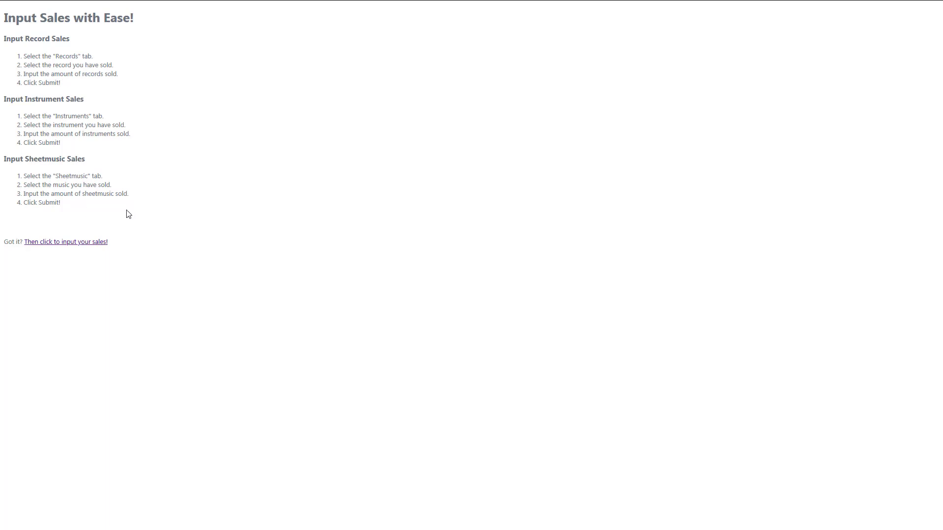